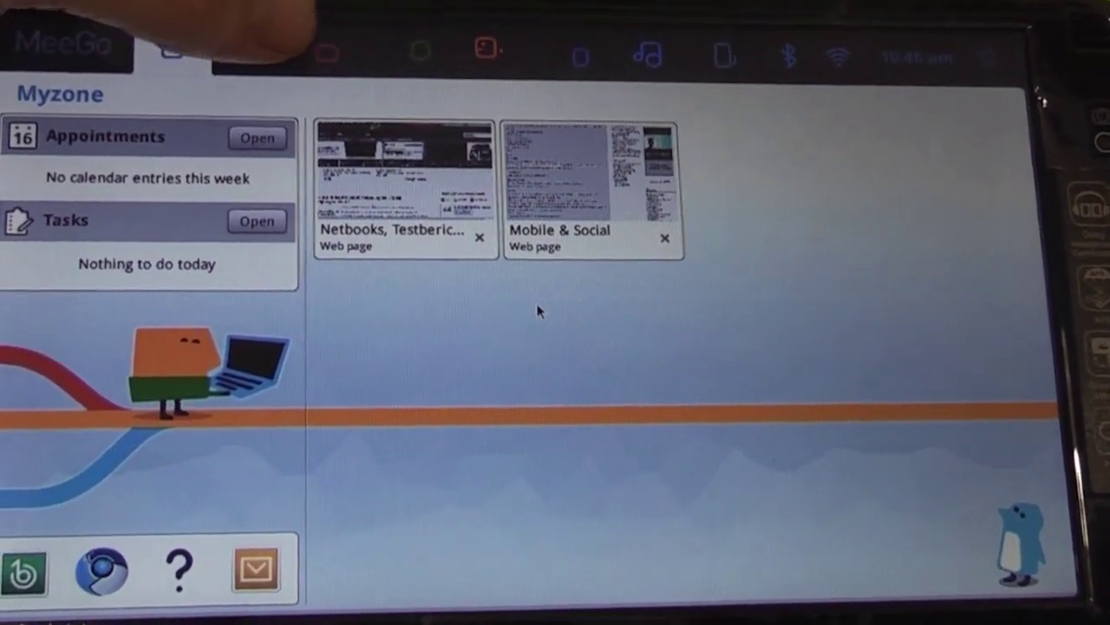
Step: Show the Myzone panel from the home icon in the top toolbar
click(258, 72)
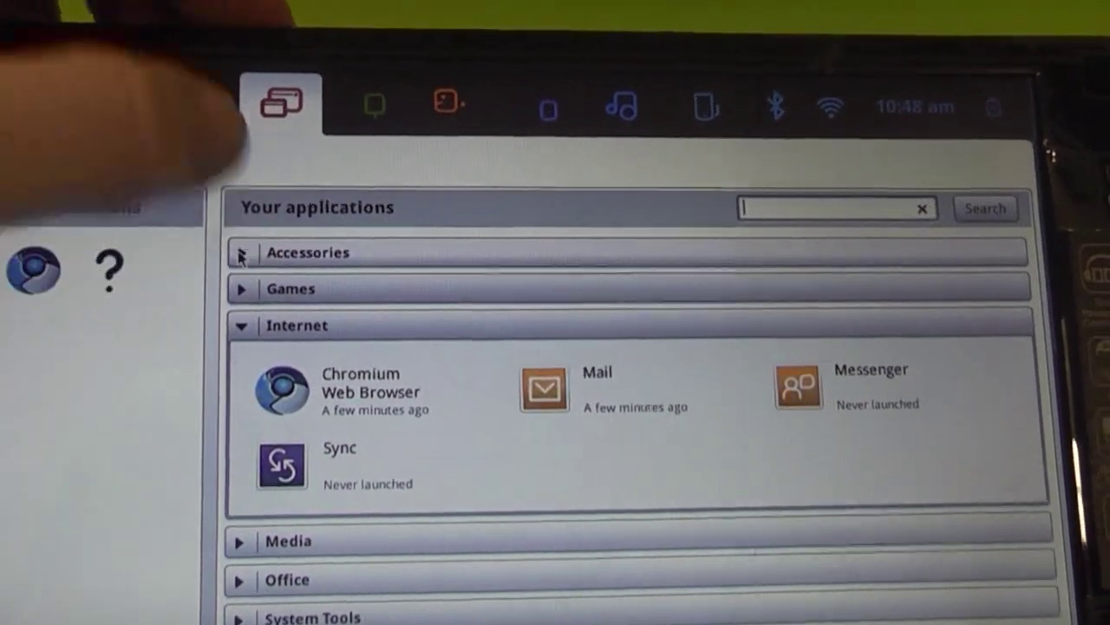
Step: Expand an application category in the Applications list
click(243, 253)
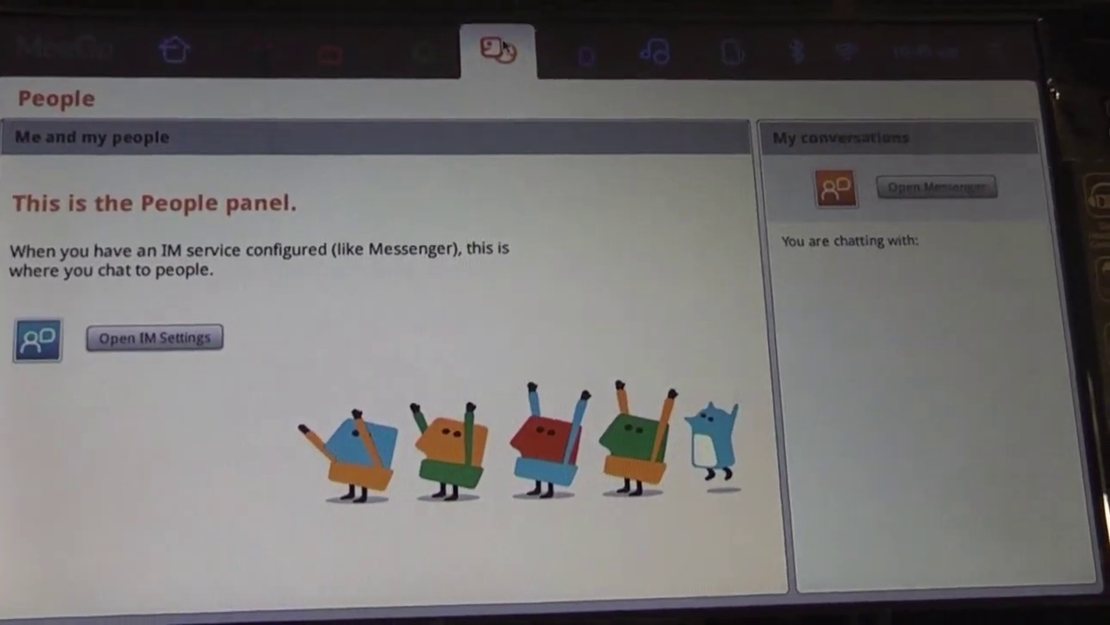
Step: Show the People panel with IM settings and Messenger options
click(589, 63)
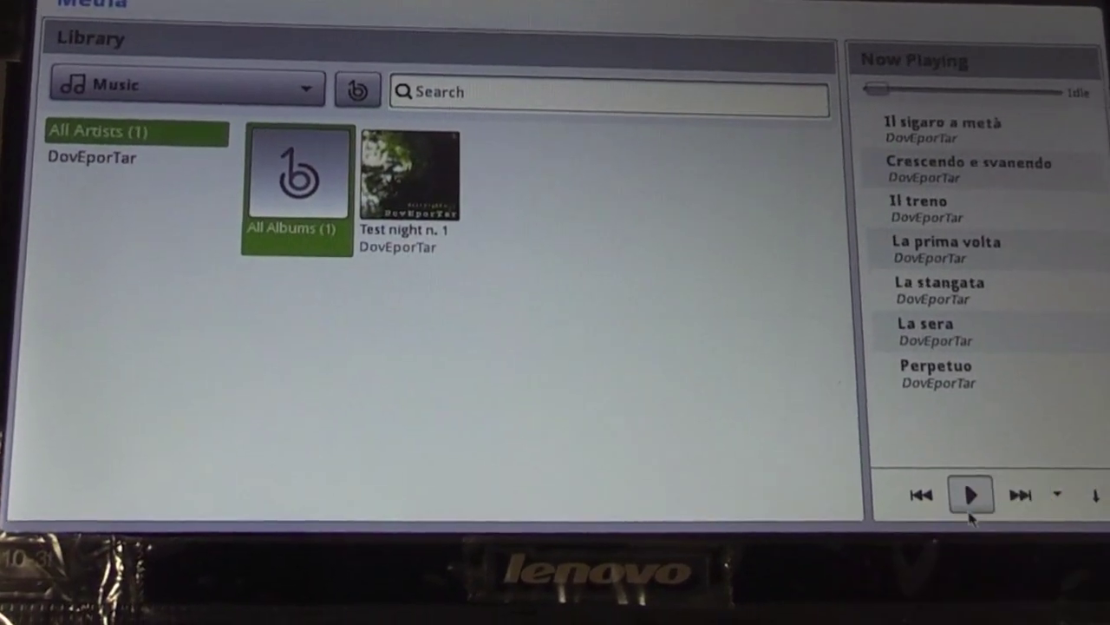
Step: Play "Il sigaro a metà" from Now Playing, then show the Devices panel
click(971, 493)
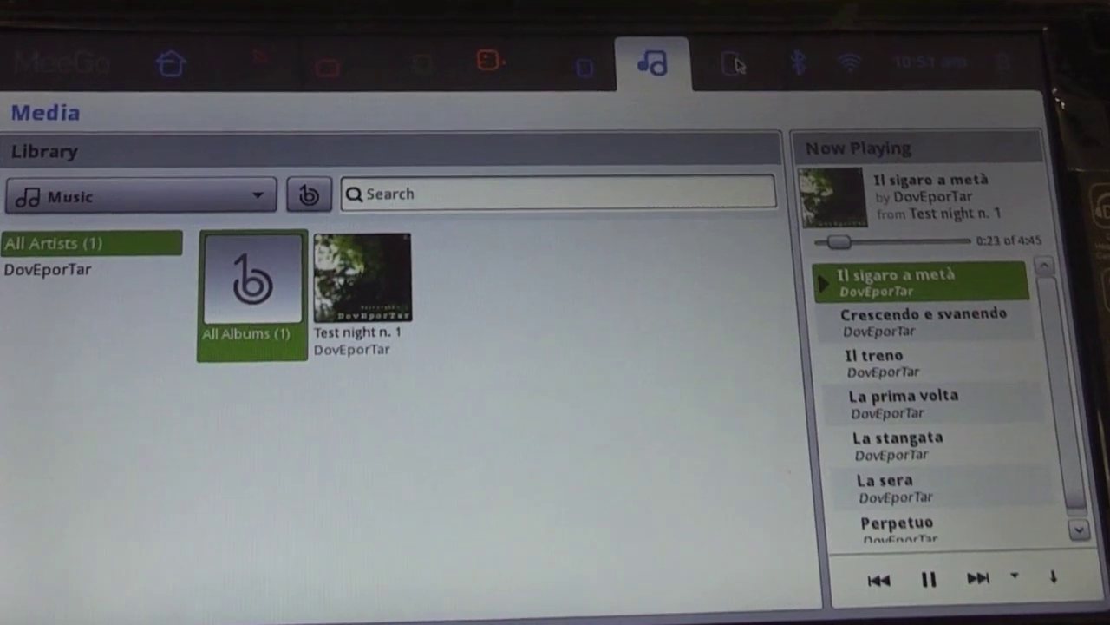
click(735, 59)
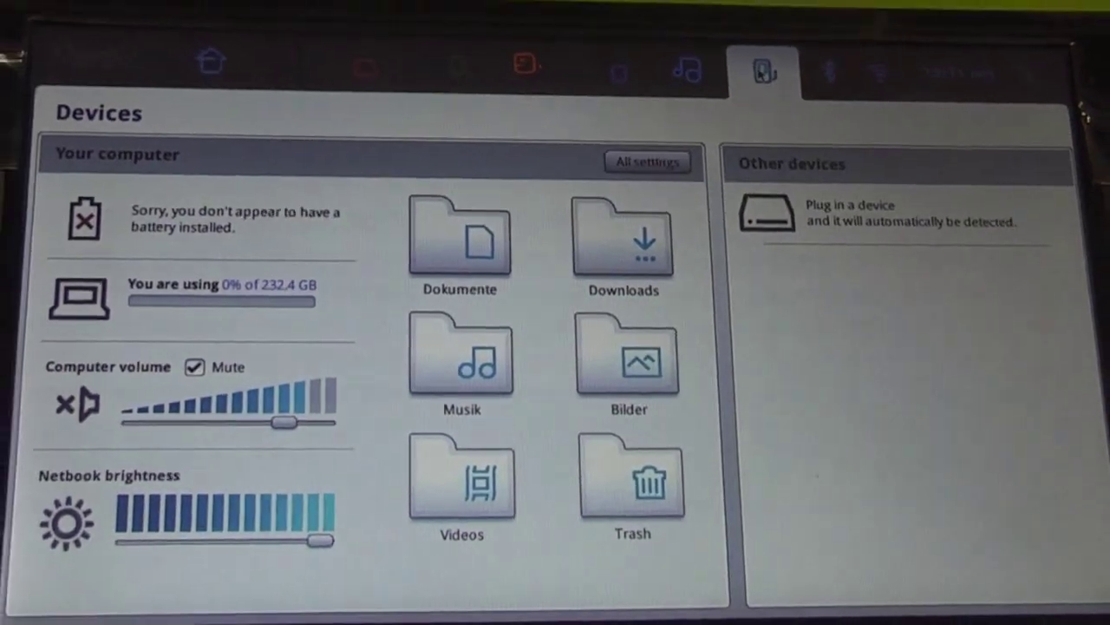